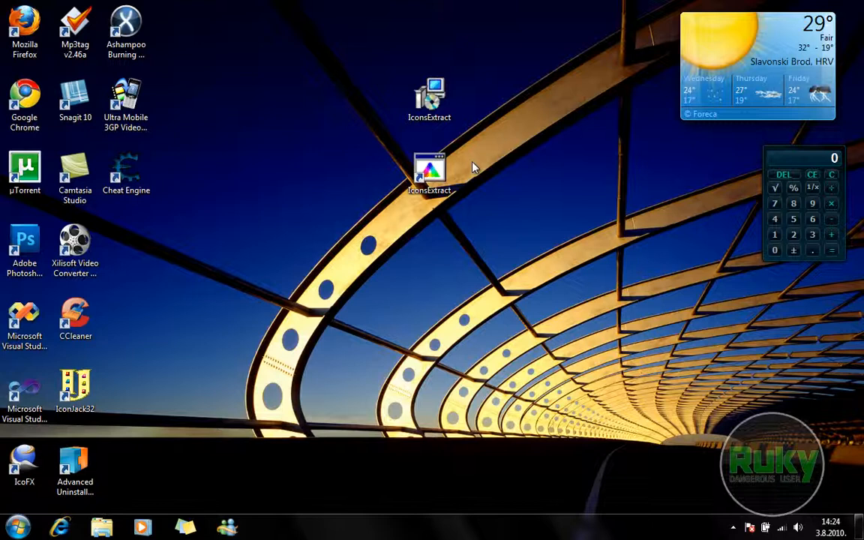
Launch IconsExtract and set its icon search to scan files instead of a running process.
left_click(429, 99)
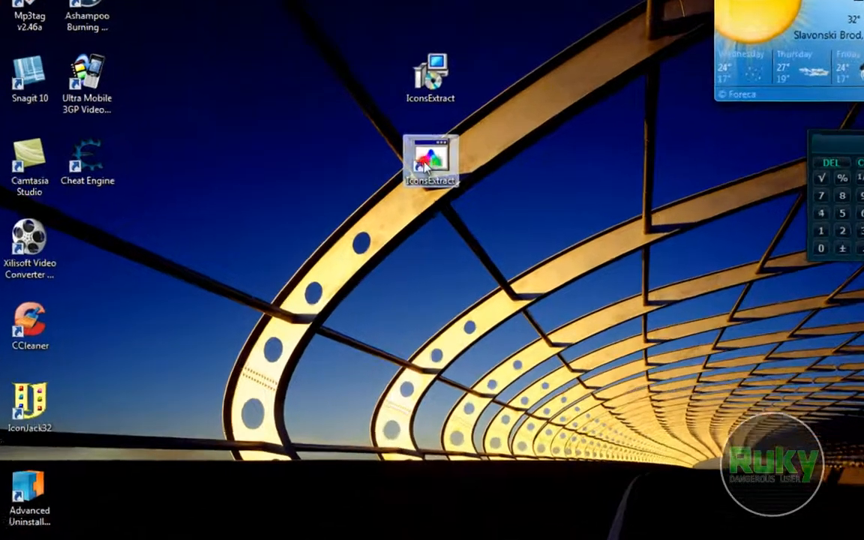
double_click(430, 162)
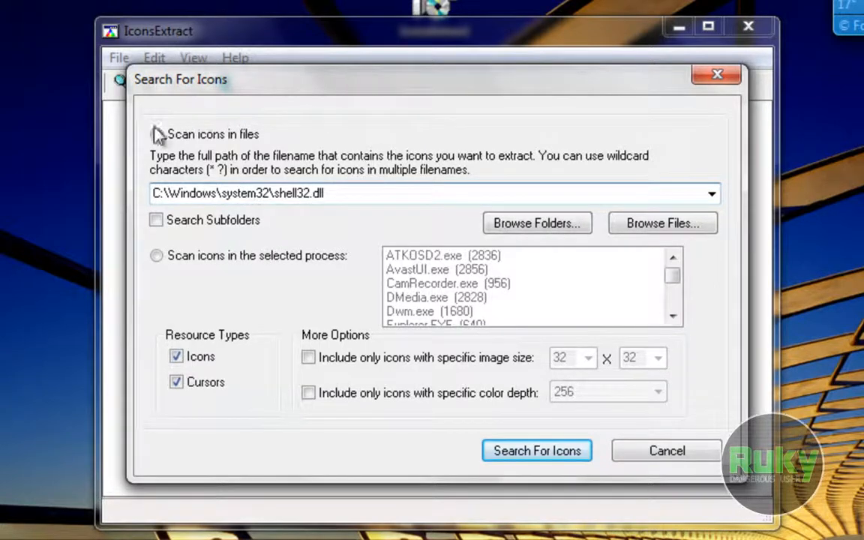
left_click(156, 133)
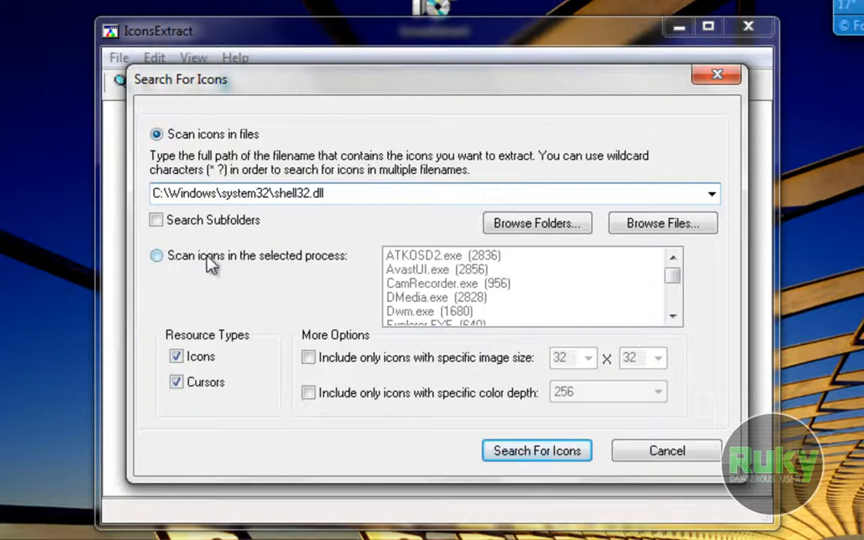
left_click(156, 256)
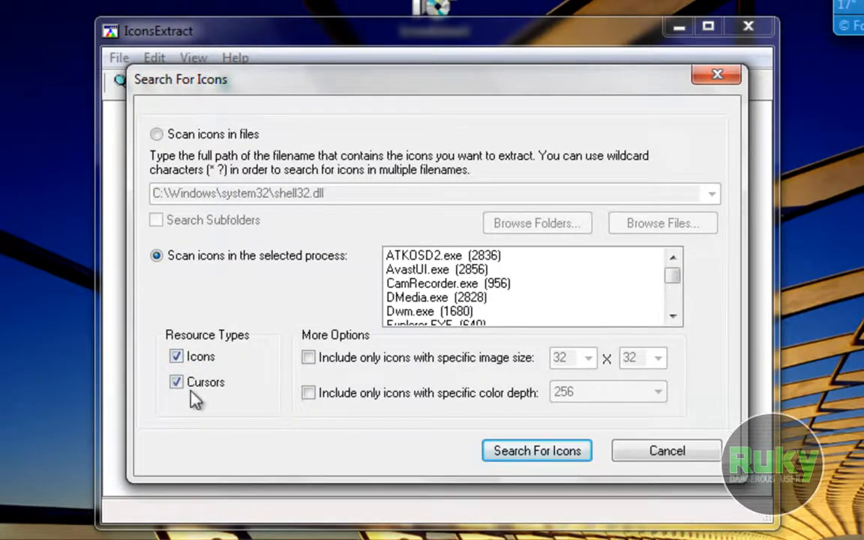
mouse_move(225, 348)
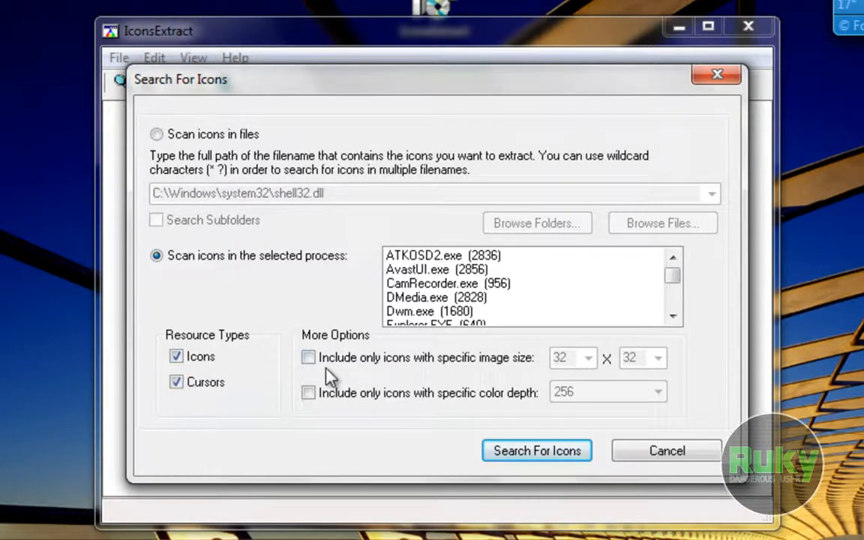
mouse_move(468, 372)
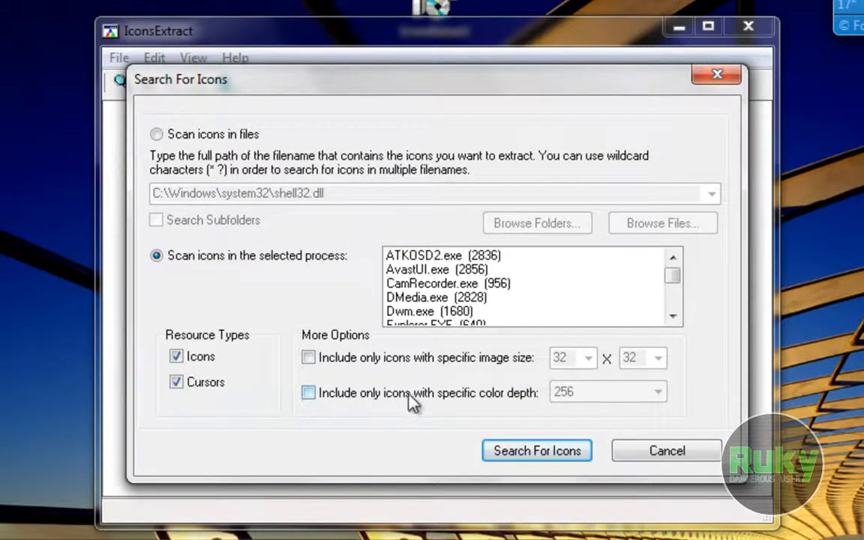
mouse_move(531, 405)
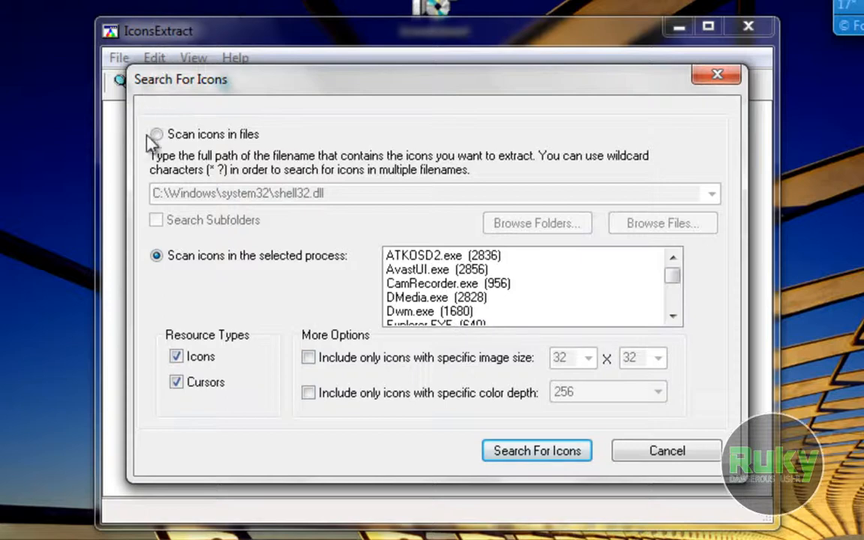
left_click(156, 134)
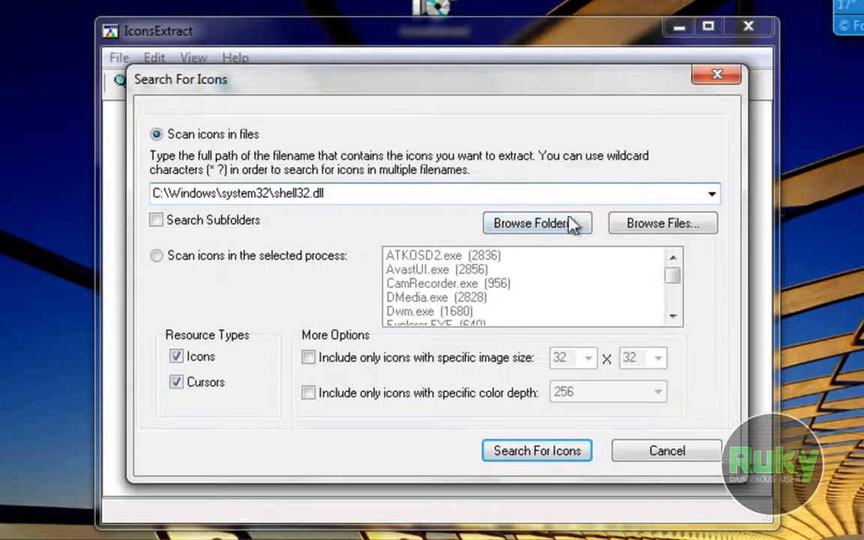
Browse to imageres.dll in System32 and choose it as the file to scan.
left_click(662, 223)
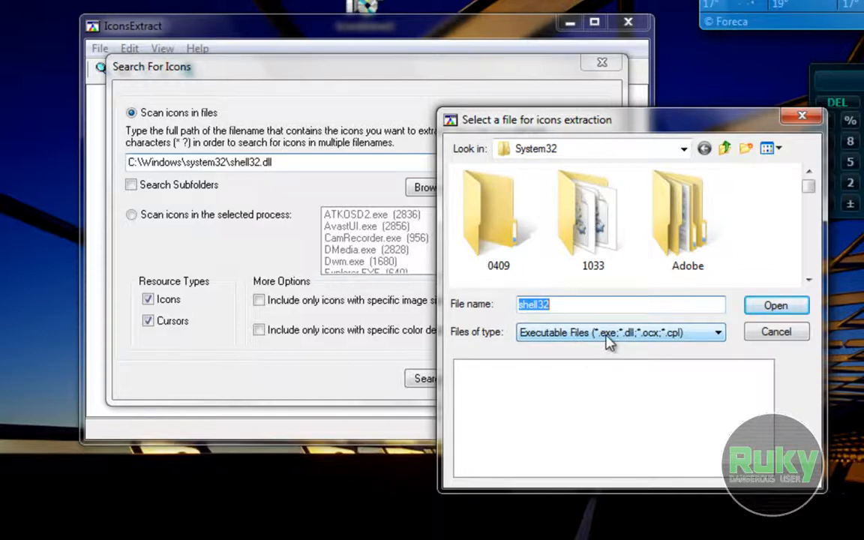
mouse_move(649, 349)
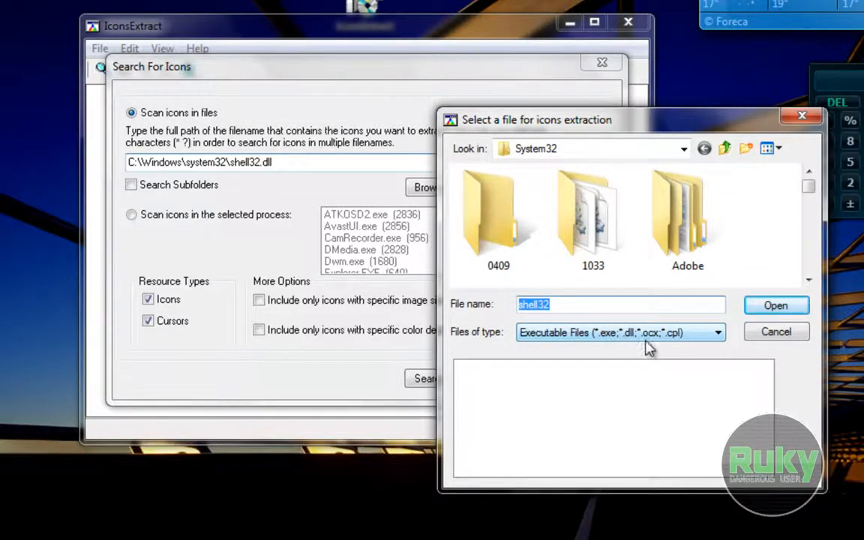
mouse_move(627, 142)
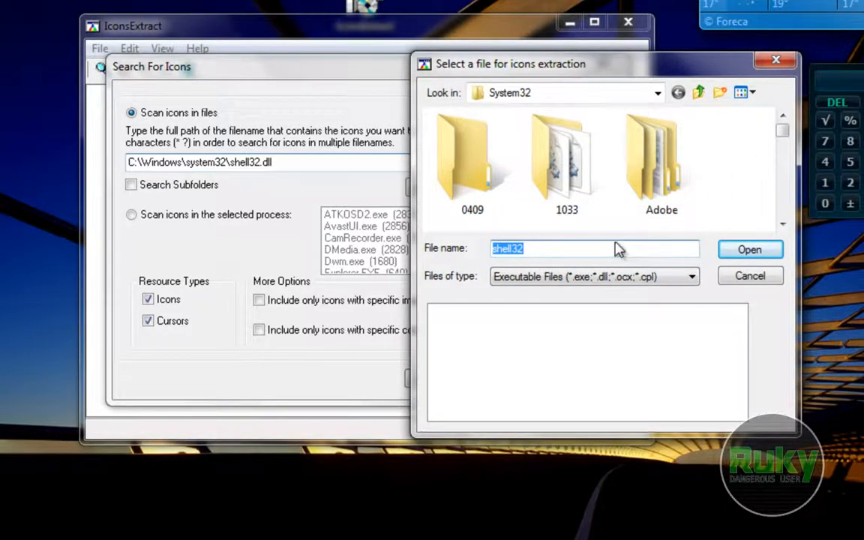
type("image")
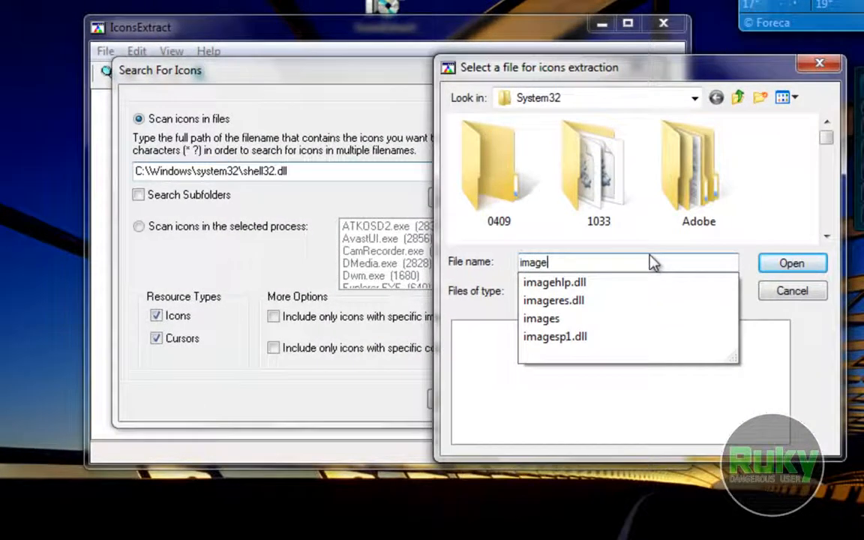
left_click(553, 300)
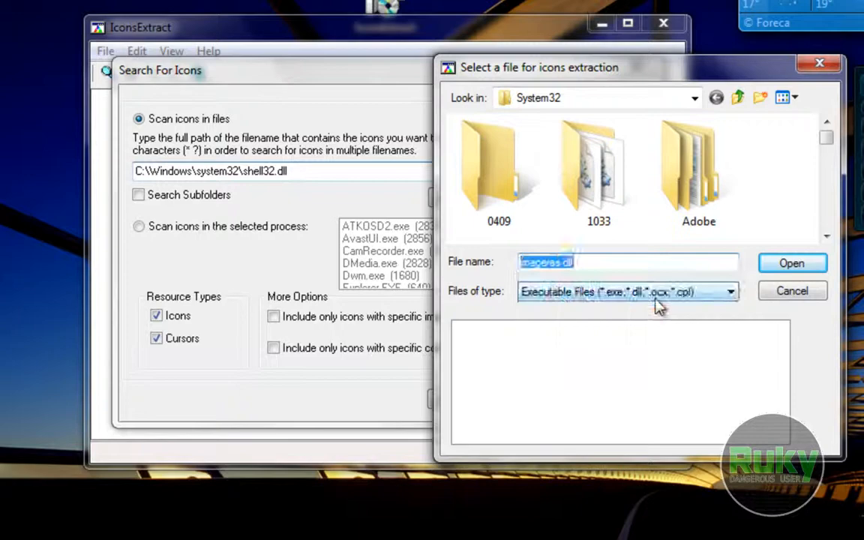
left_click(792, 262)
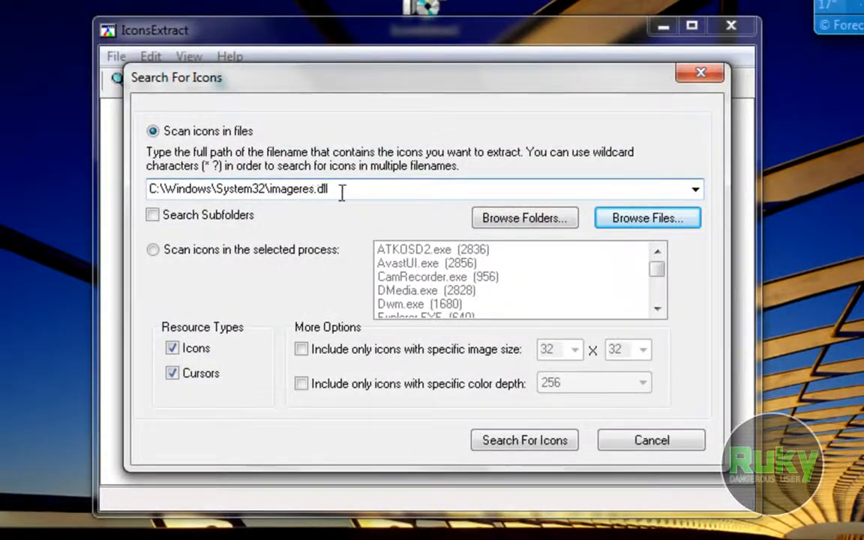
mouse_move(433, 449)
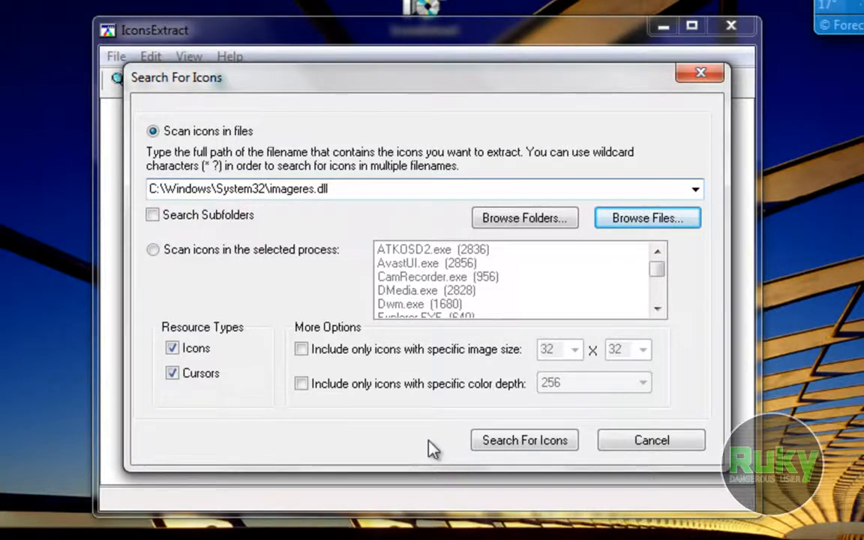
Search imageres.dll for its 219 icons, then reopen and dismiss the search settings.
left_click(525, 440)
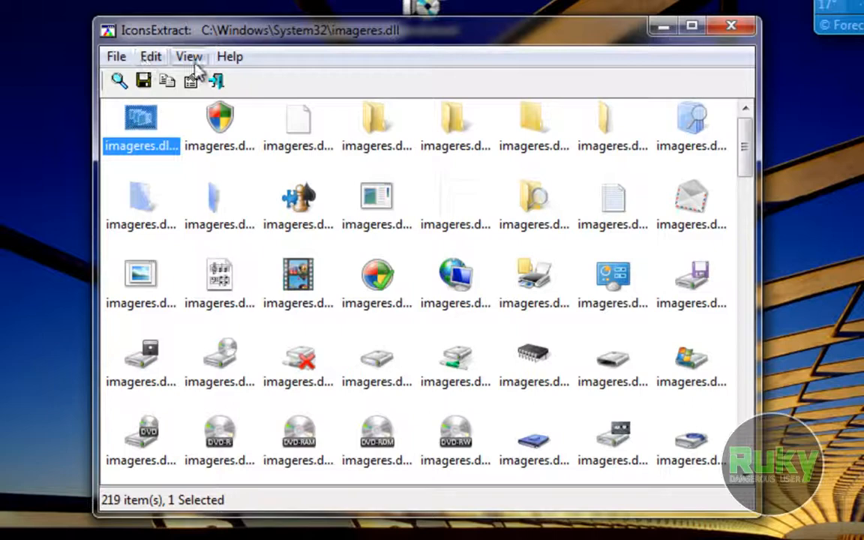
mouse_move(216, 80)
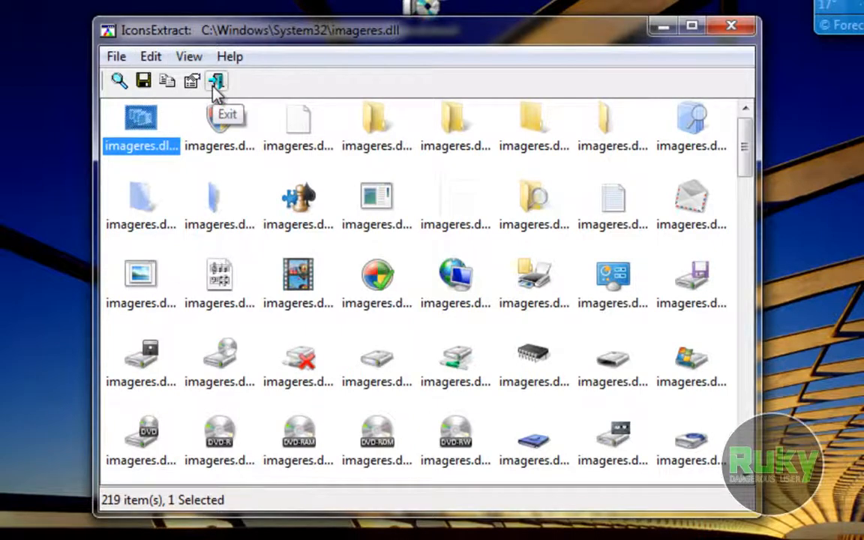
left_click(117, 56)
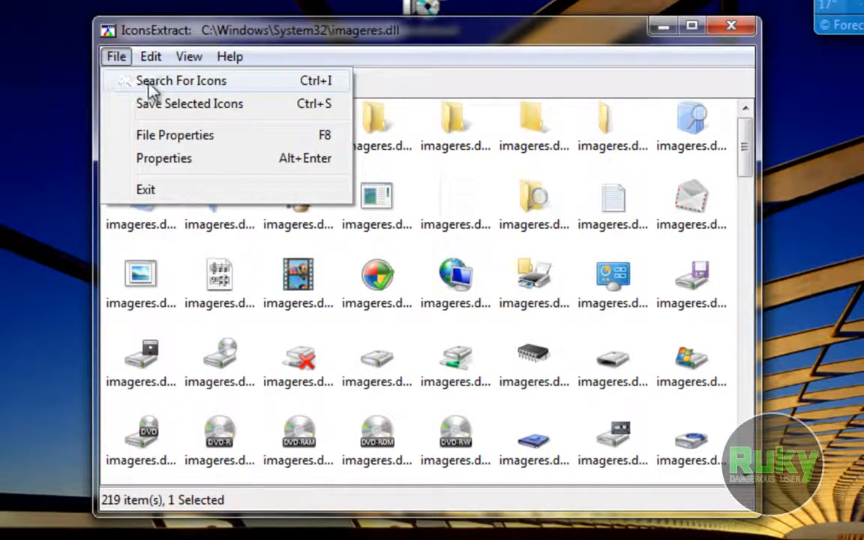
left_click(181, 80)
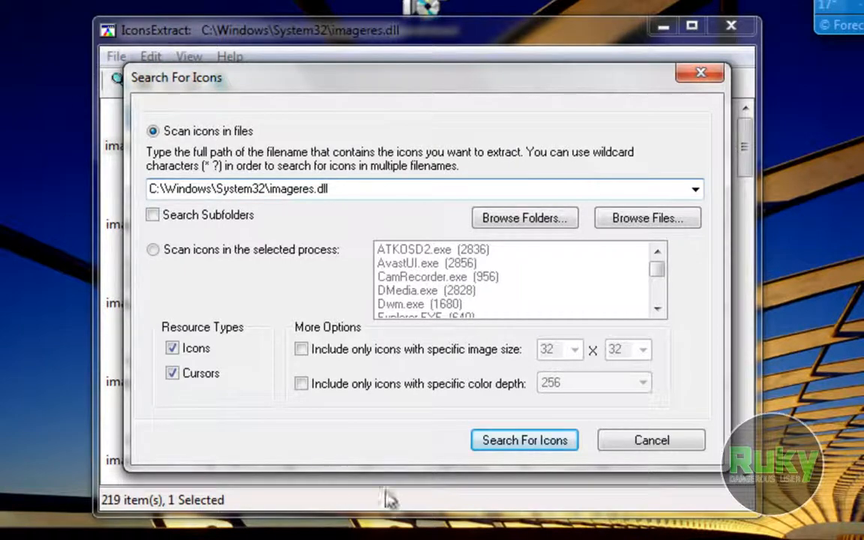
left_click(116, 57)
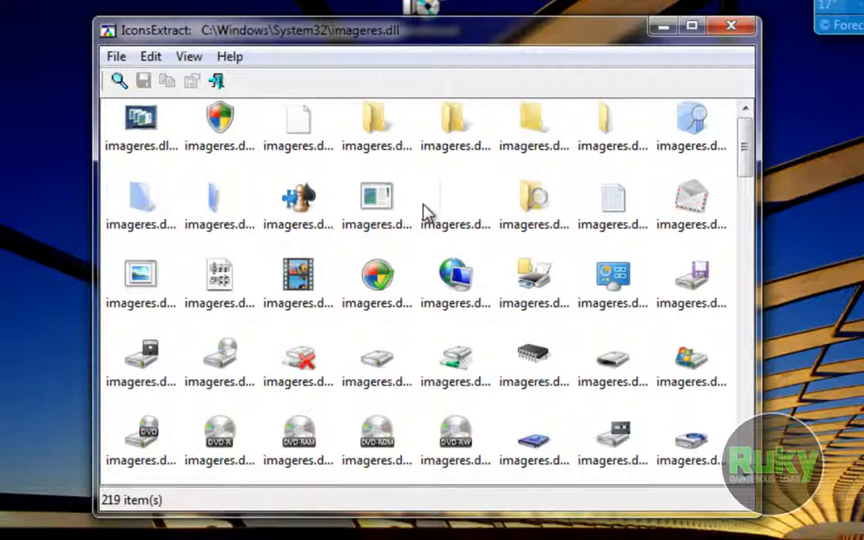
mouse_move(383, 221)
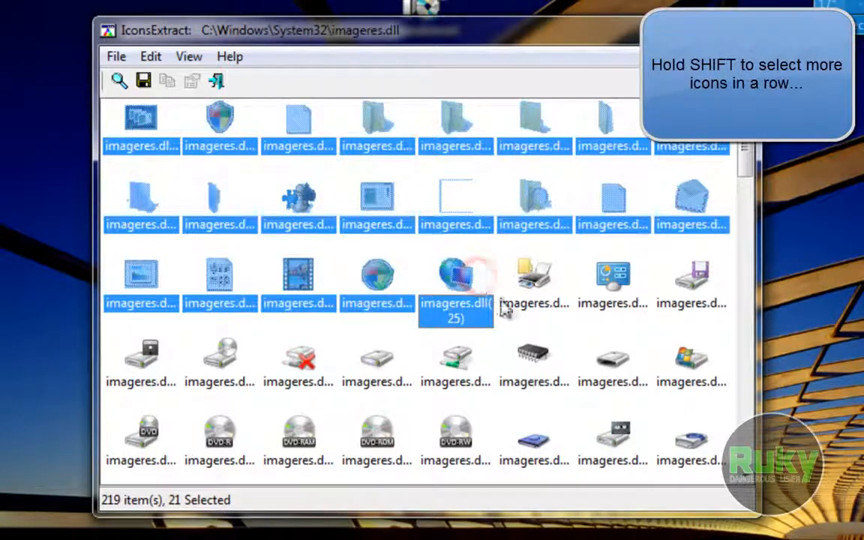
Select the range of icons up to the globe, then pick two separate icons individually.
left_click(141, 120)
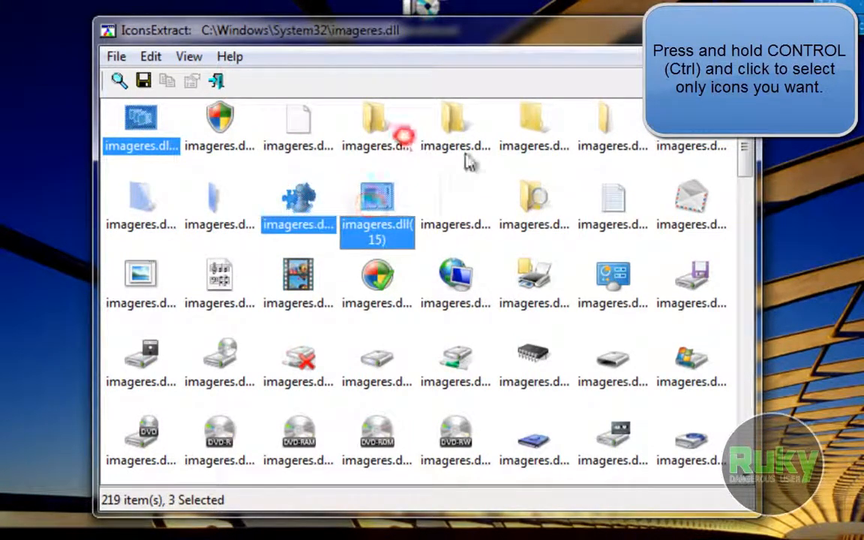
left_click(457, 367)
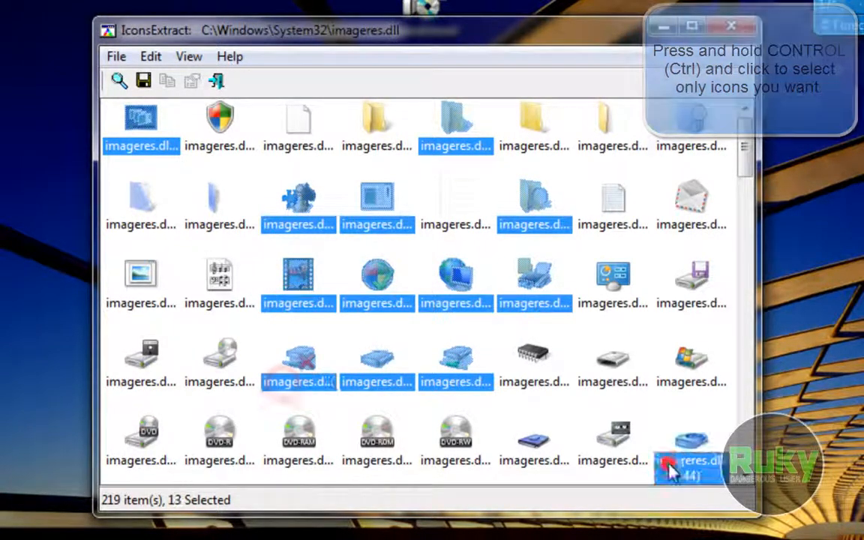
left_click(456, 198)
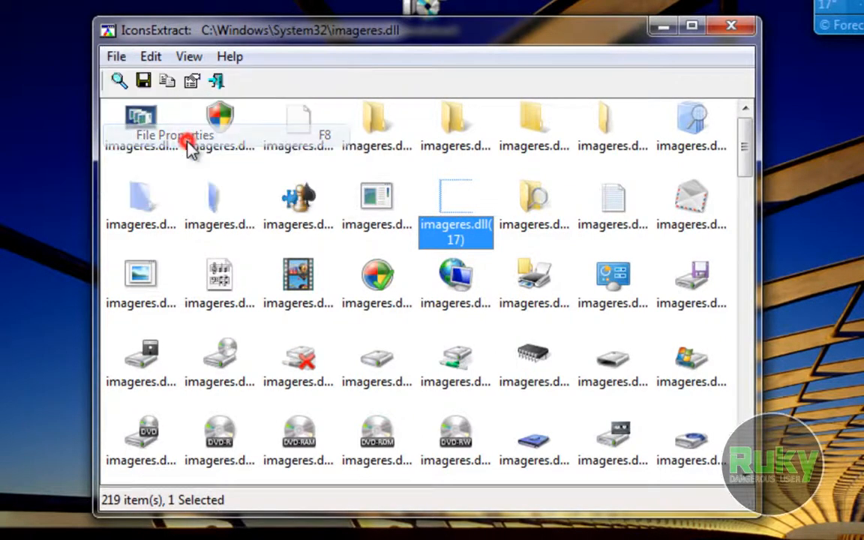
View imageres.dll's version details, then icon 23's properties listing its eight images.
left_click(175, 135)
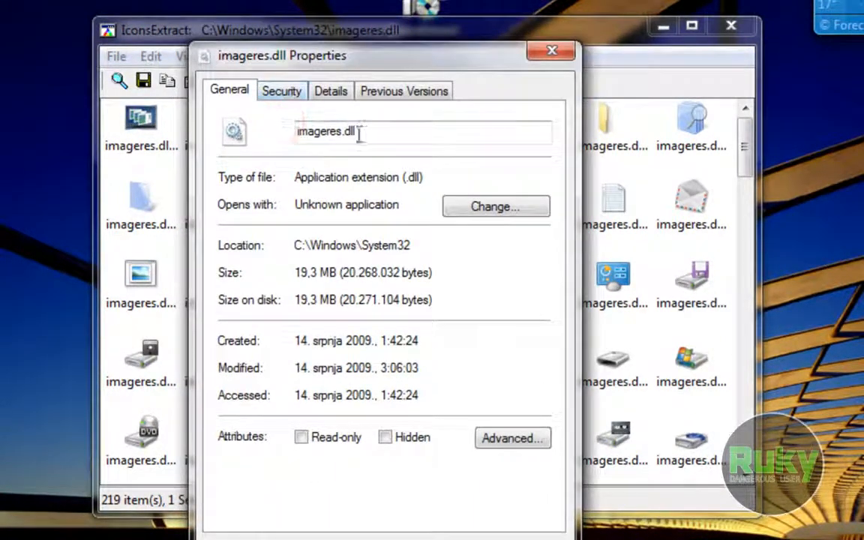
left_click(331, 91)
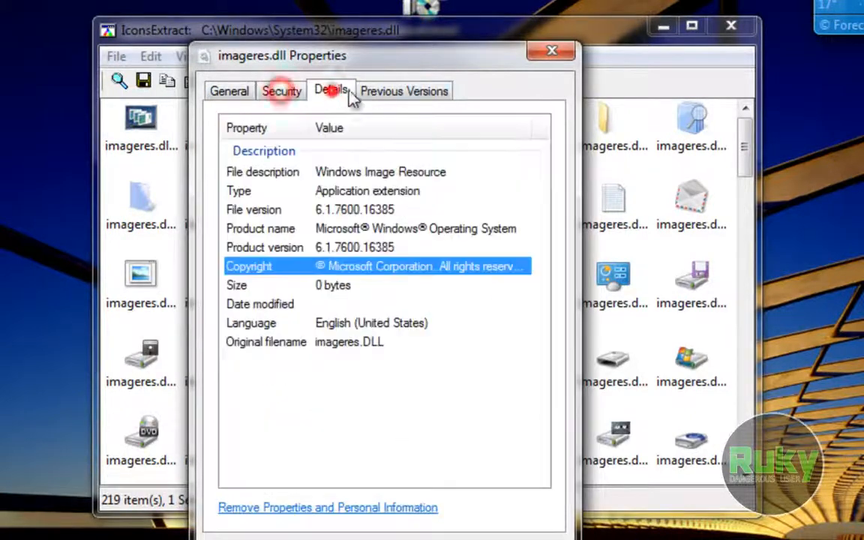
left_click(551, 50)
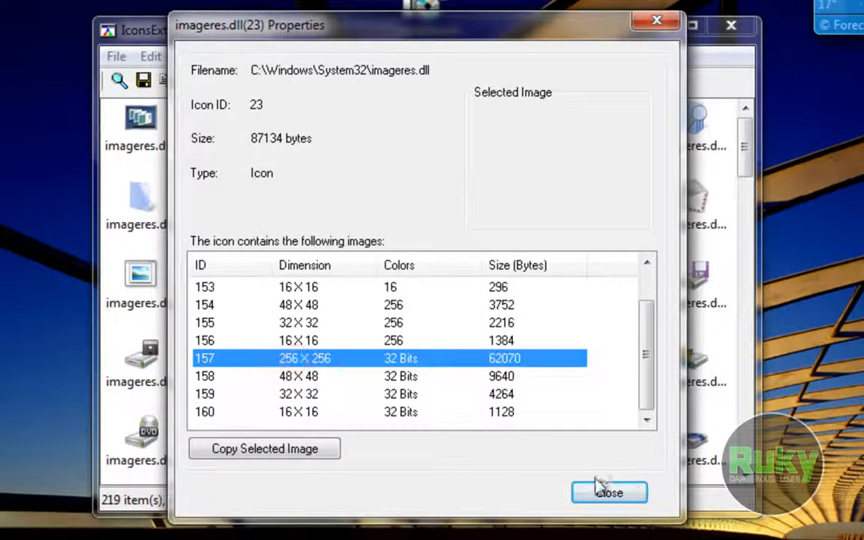
left_click(115, 56)
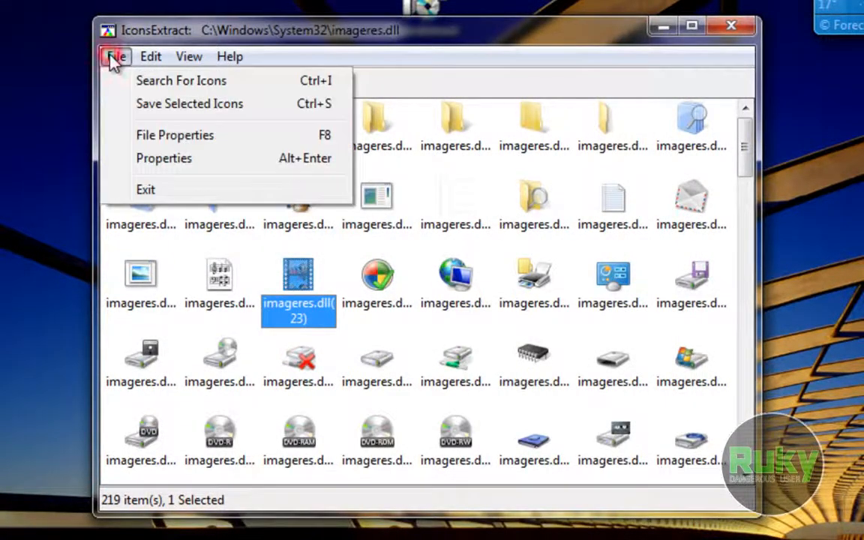
mouse_move(200, 275)
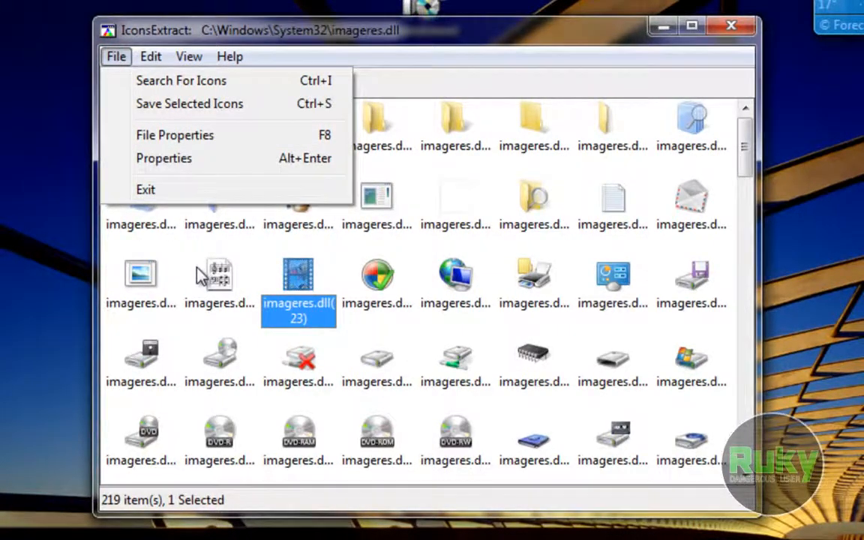
left_click(151, 56)
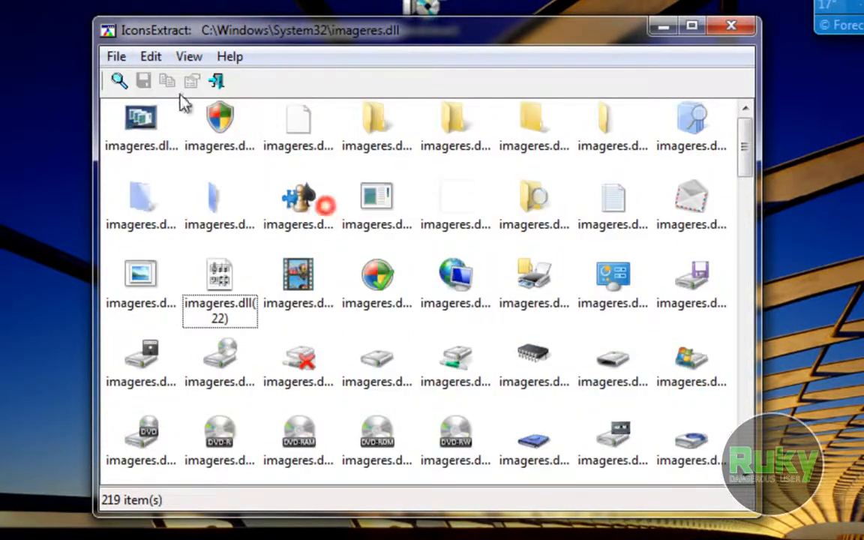
left_click(189, 56)
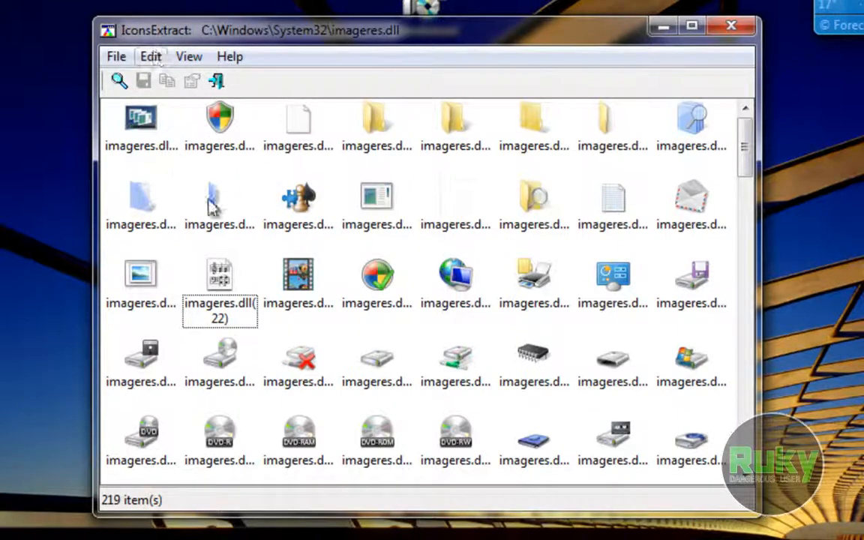
left_click(188, 56)
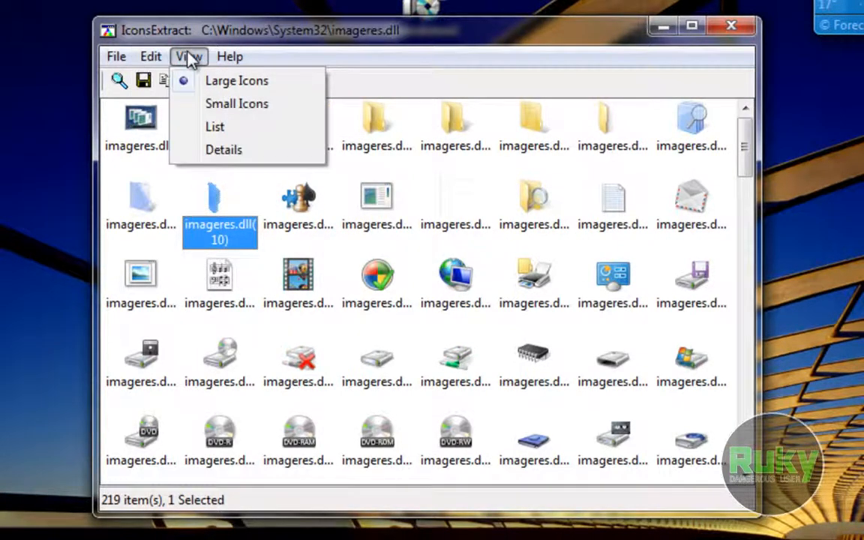
mouse_move(215, 126)
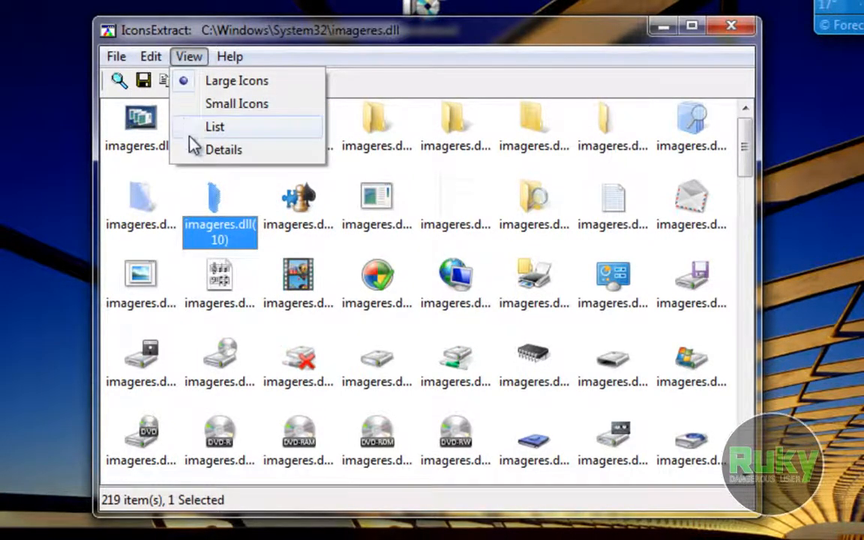
mouse_move(206, 109)
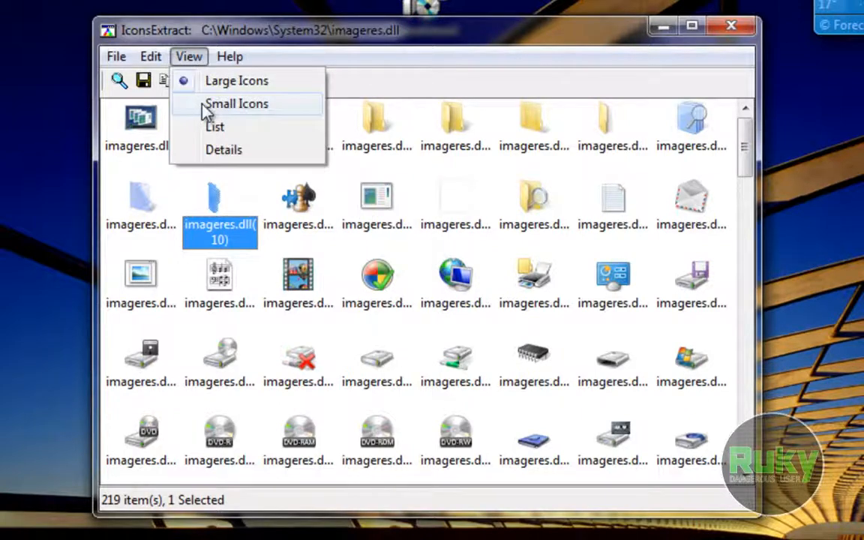
left_click(214, 127)
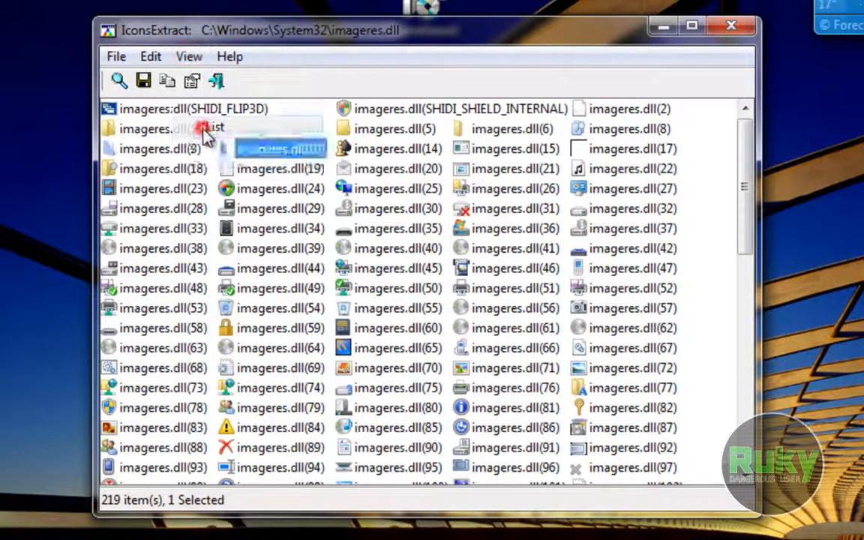
left_click(188, 57)
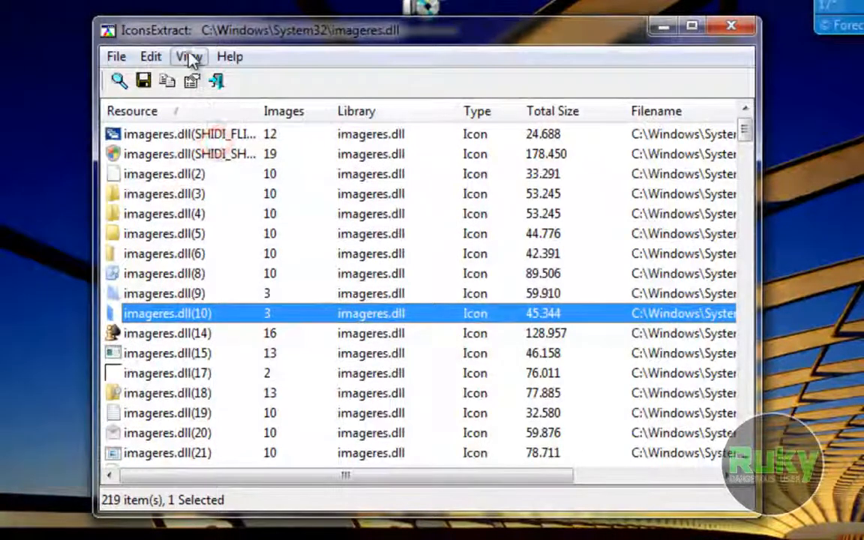
left_click(189, 57)
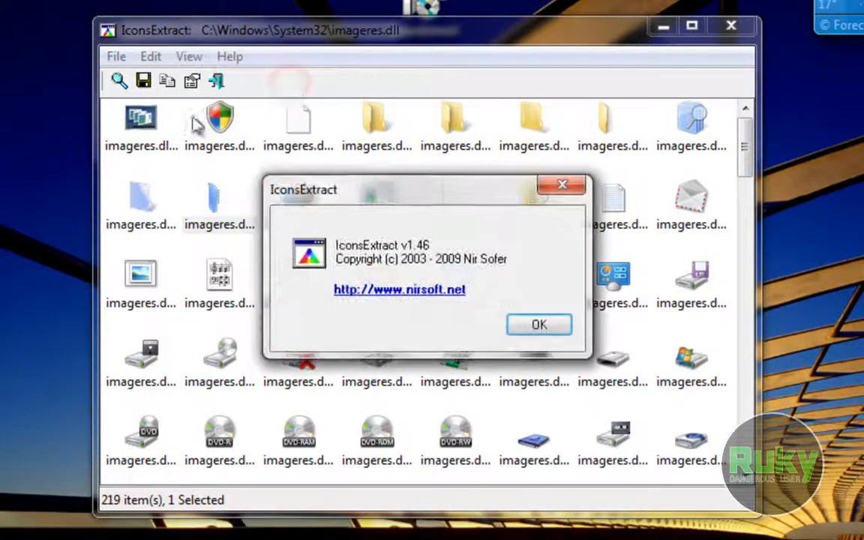
mouse_move(592, 247)
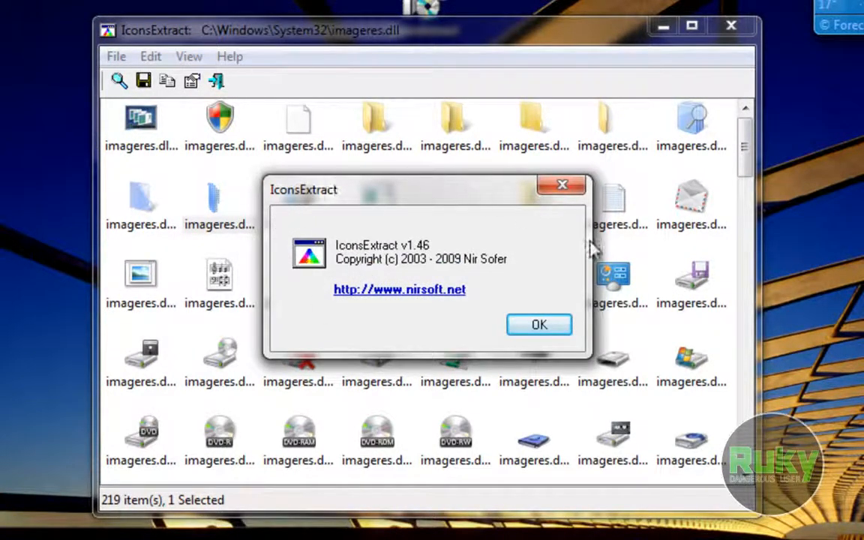
mouse_move(319, 330)
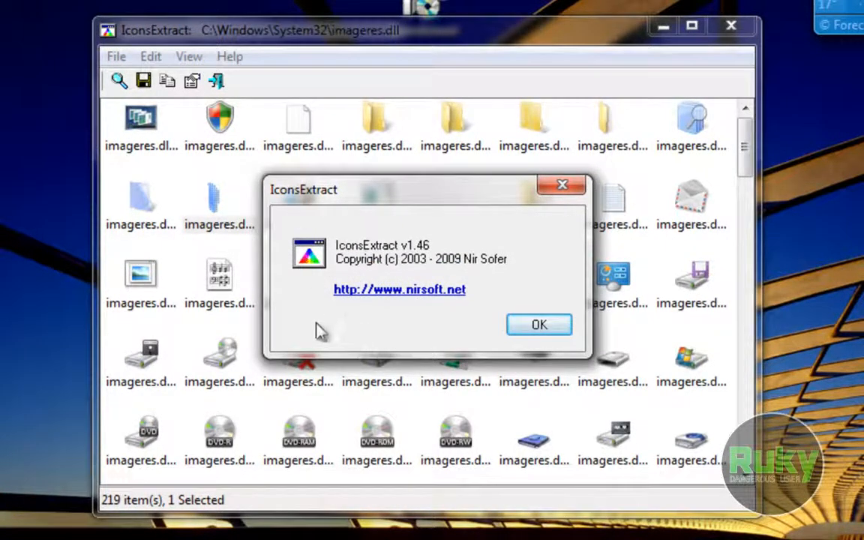
mouse_move(434, 300)
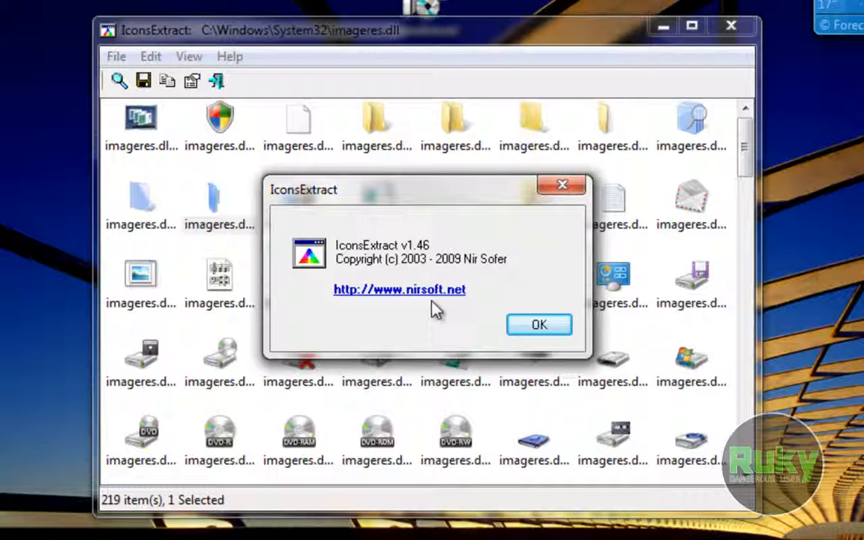
mouse_move(539, 324)
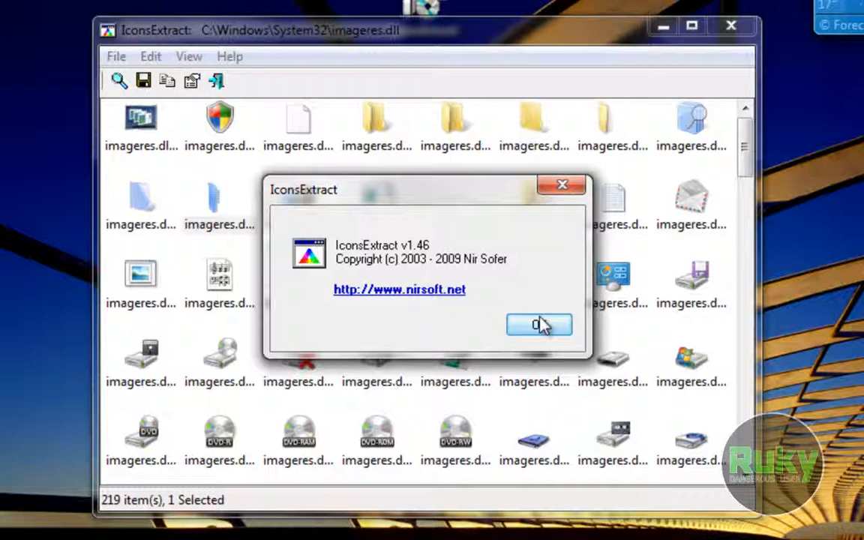
left_click(539, 324)
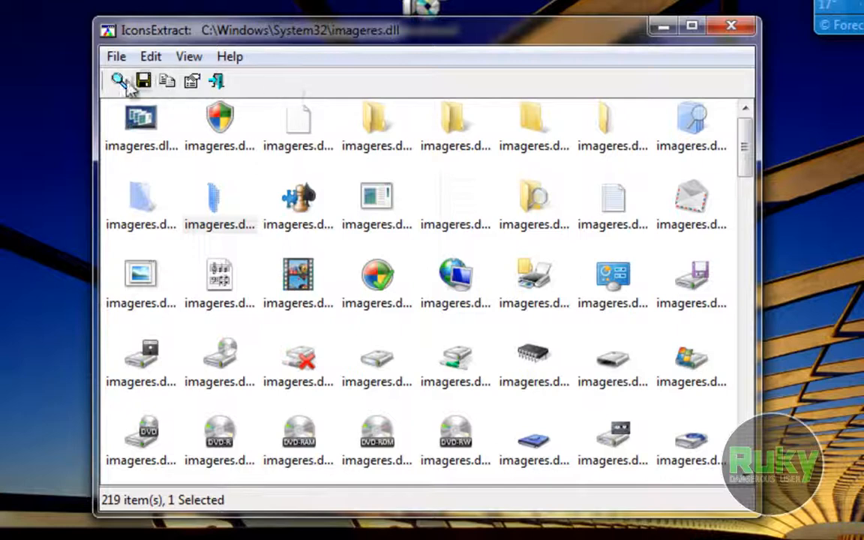
mouse_move(144, 81)
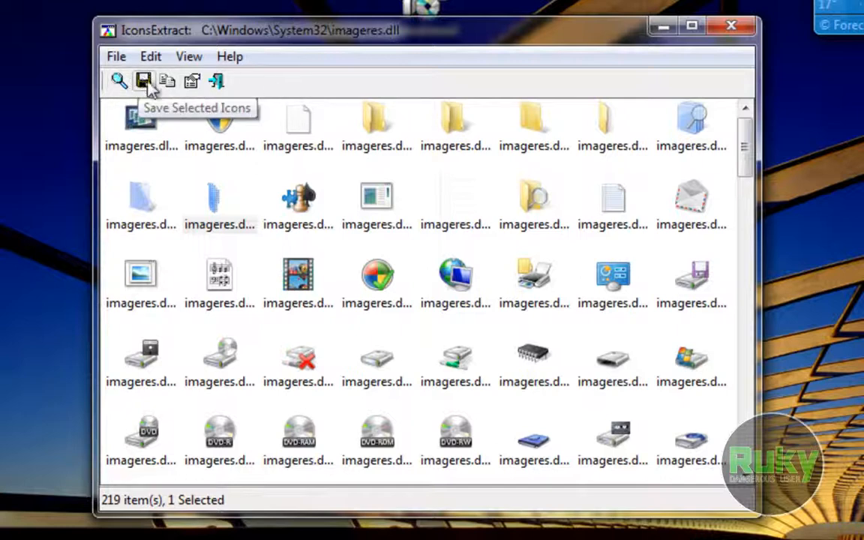
mouse_move(168, 81)
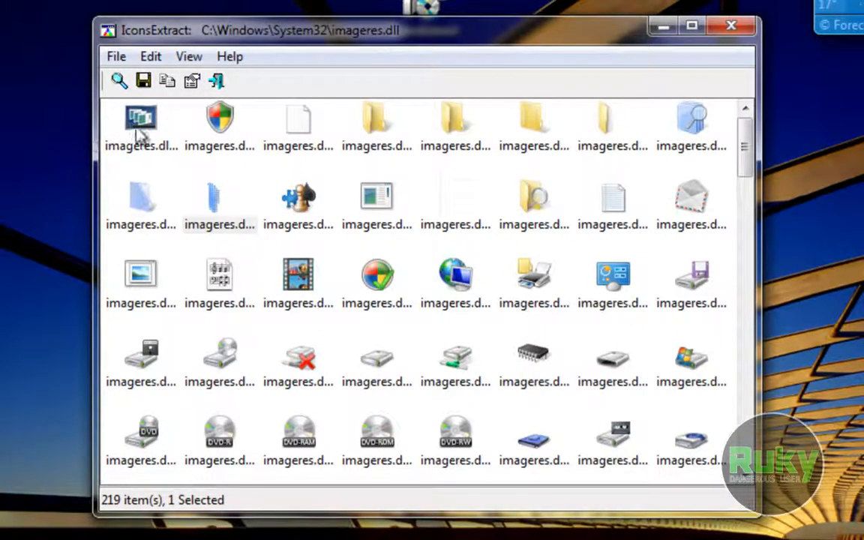
Select the envelope icon imageres.dll(20) in the icon grid.
left_click(140, 118)
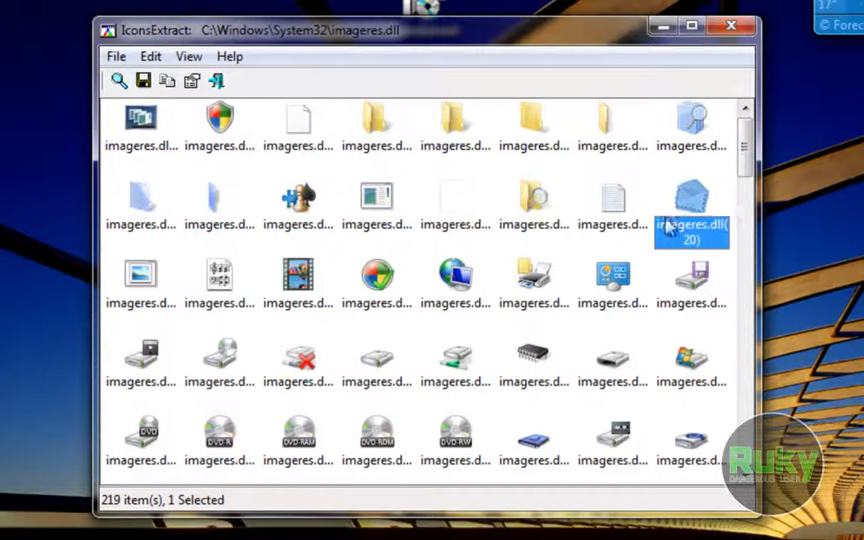
mouse_move(142, 80)
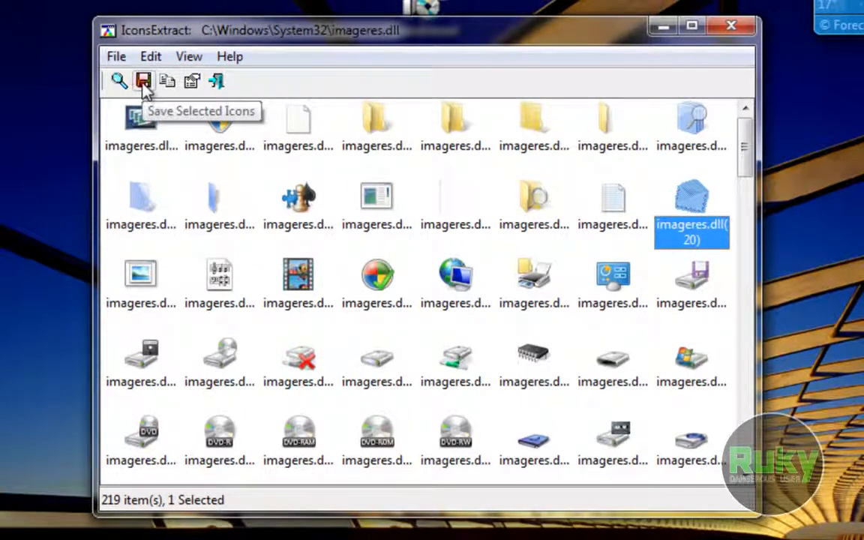
Save the selected envelope icon to the Desktop as imageres_20.
left_click(143, 81)
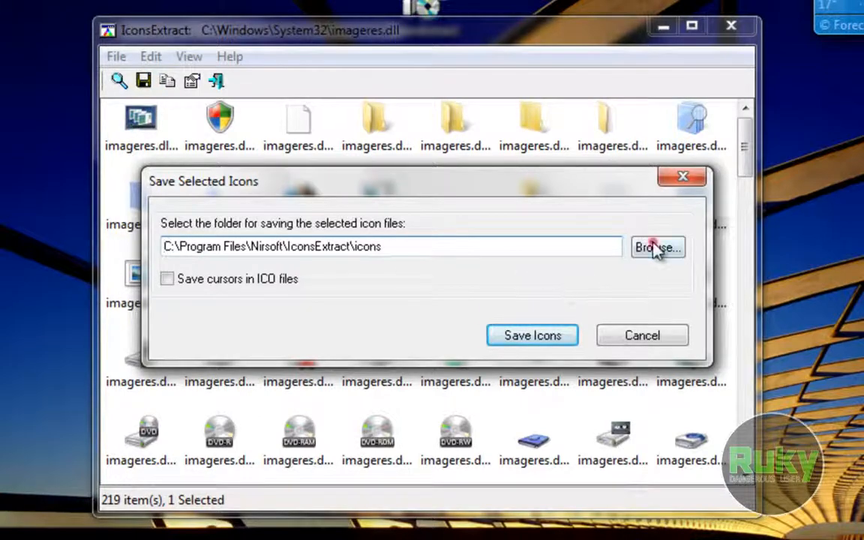
left_click(657, 247)
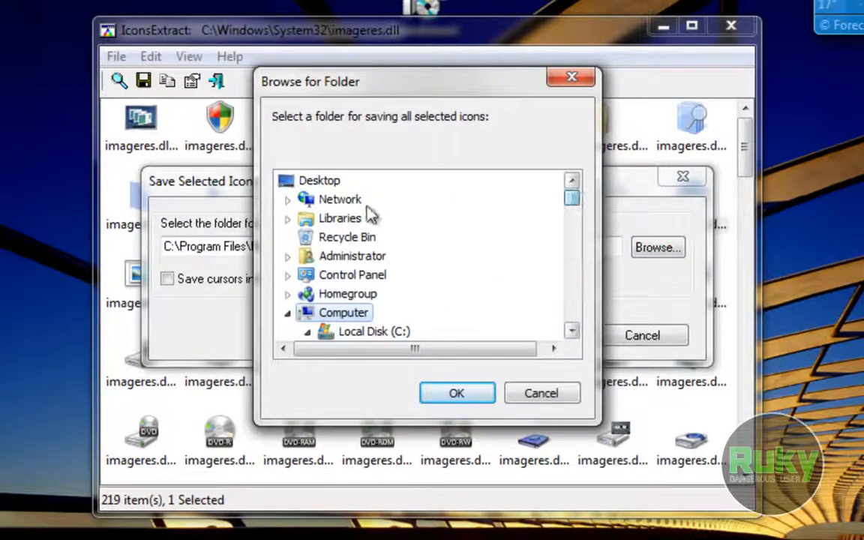
left_click(456, 393)
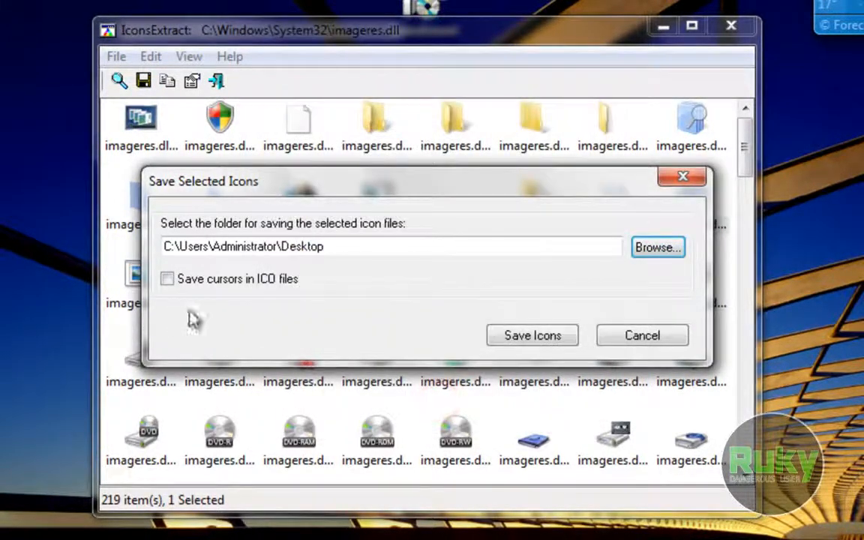
left_click(531, 335)
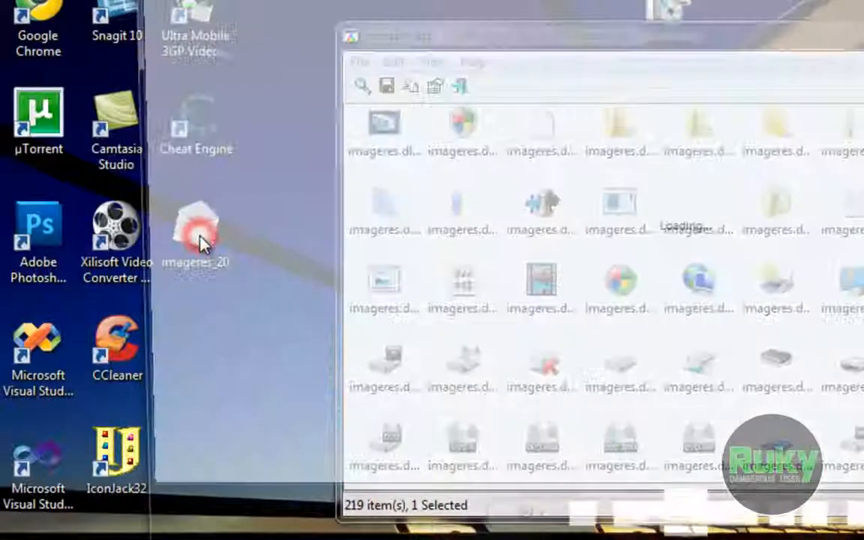
Open imageres_20 in Photo Viewer, page through its icon sizes, then close the windows.
double_click(196, 225)
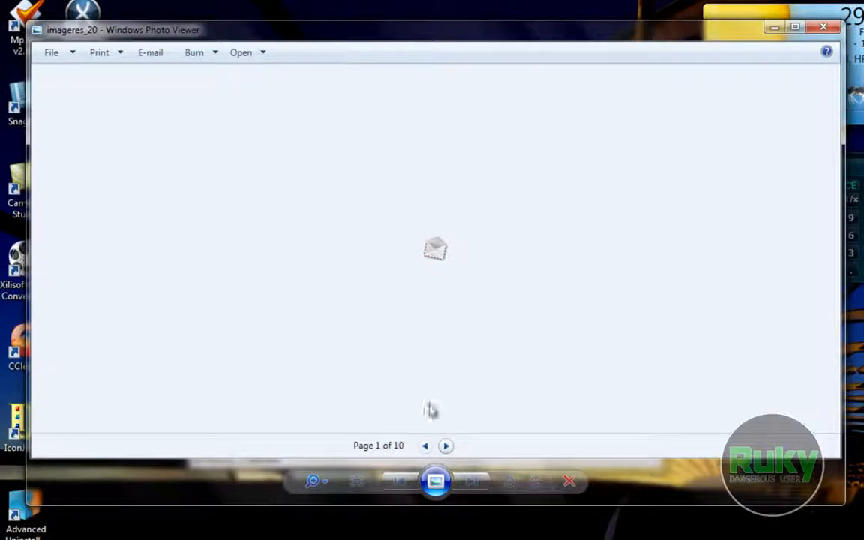
left_click(447, 445)
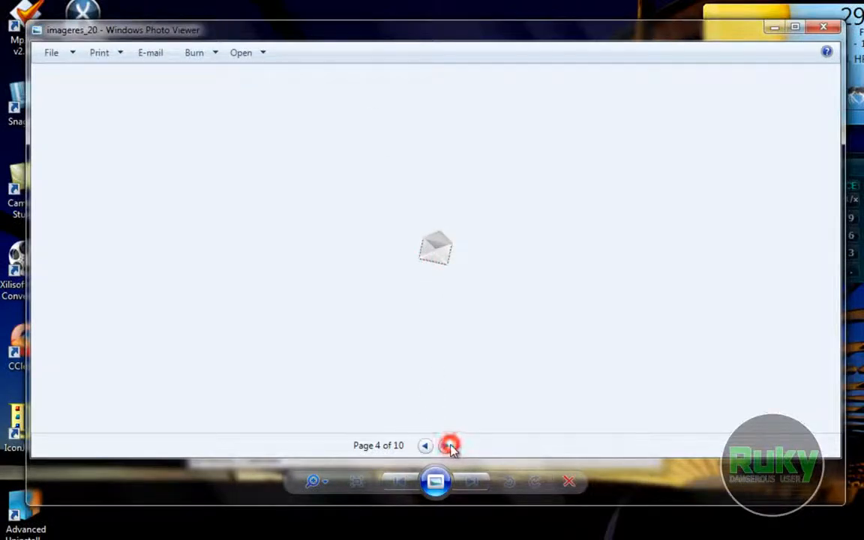
left_click(450, 446)
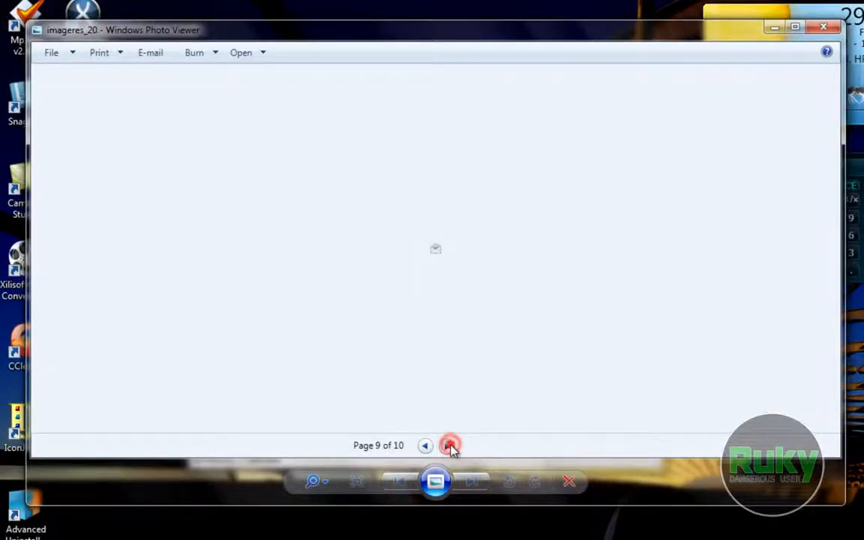
left_click(446, 445)
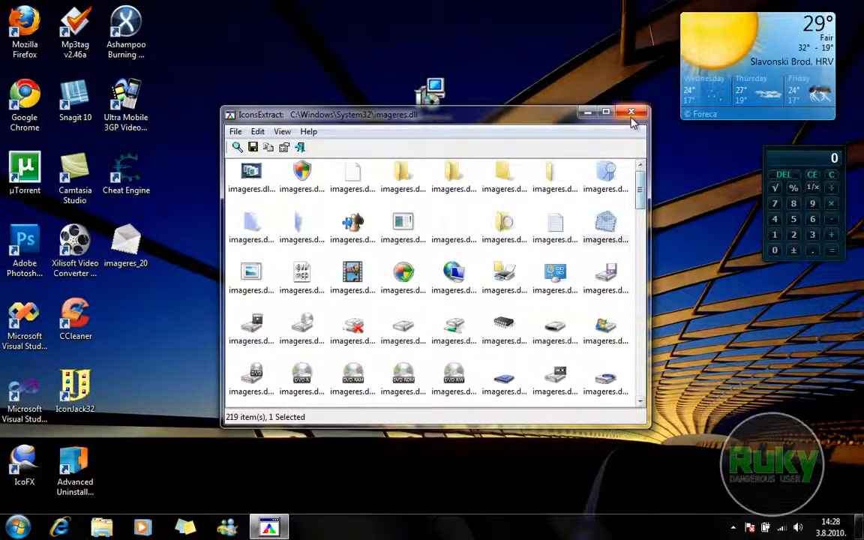
left_click(633, 112)
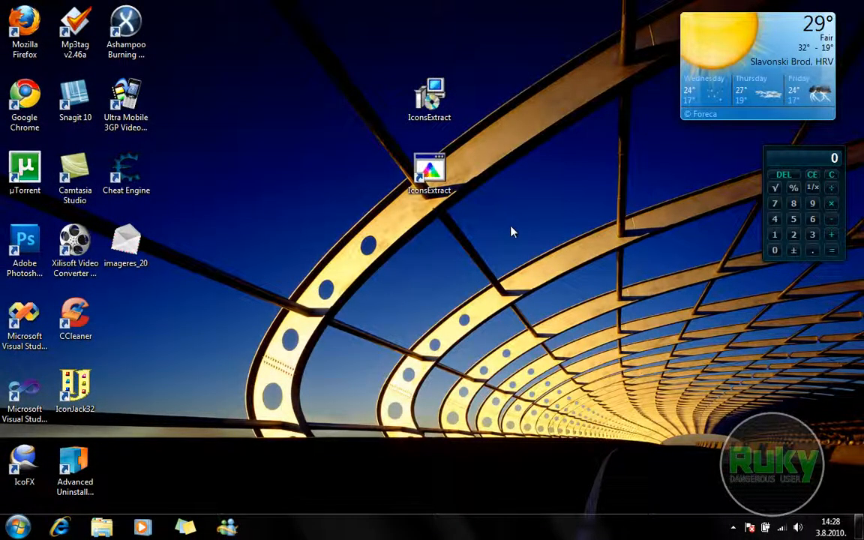